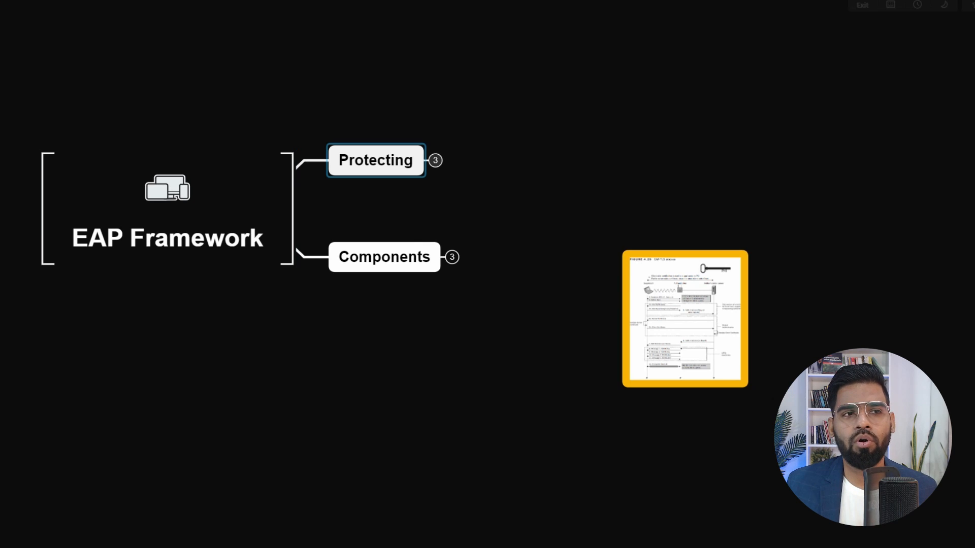
Expand Protecting to reveal its three access types, and Components to reveal its three components.
{"action": "left_click", "coordinate": [435, 161]}
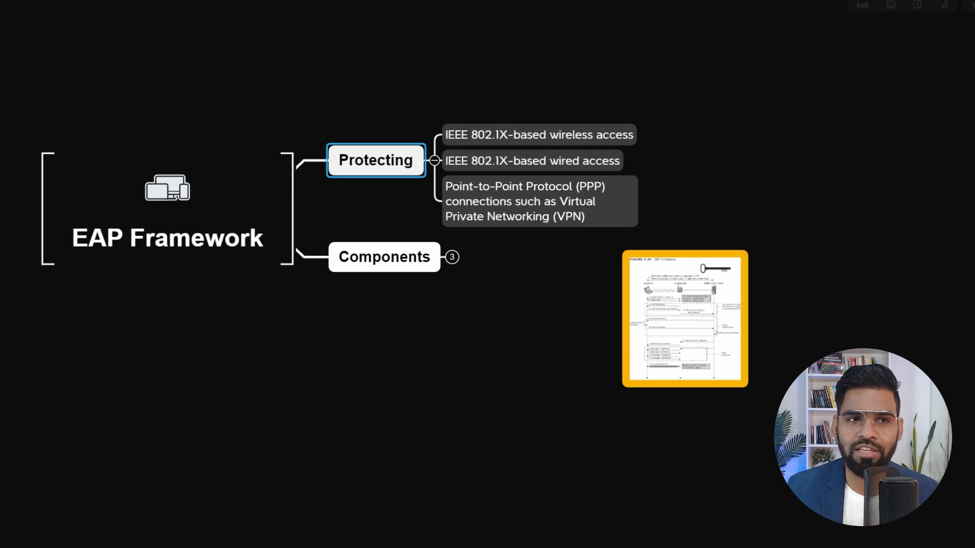
{"action": "left_click", "coordinate": [532, 160]}
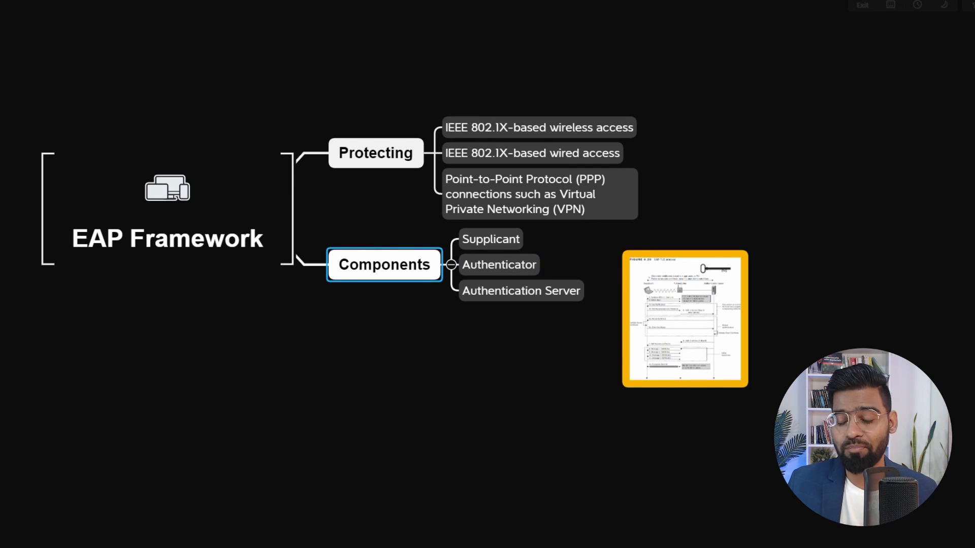
Select Supplicant, Authenticator and Authentication Server in turn, then fold both branches closed.
{"action": "left_click", "coordinate": [490, 239]}
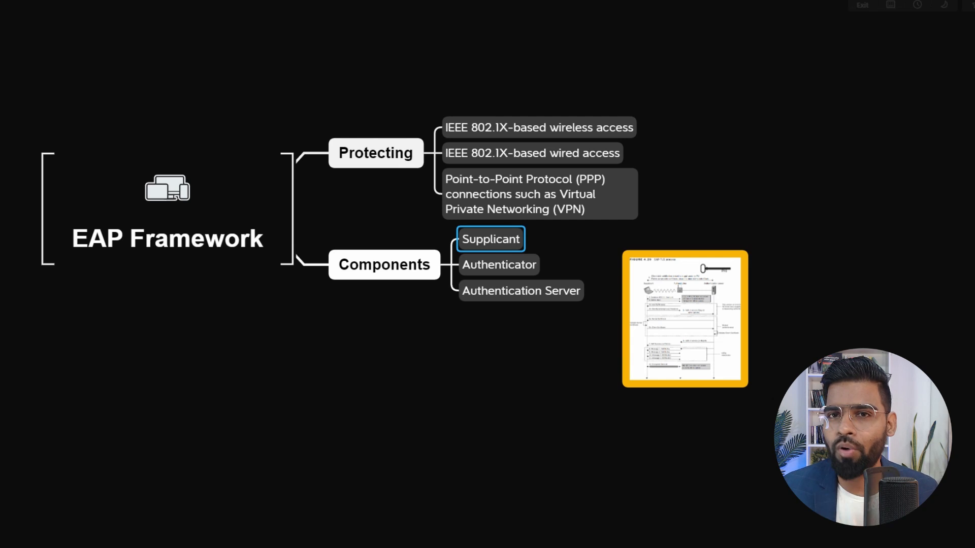
{"action": "left_click", "coordinate": [498, 264]}
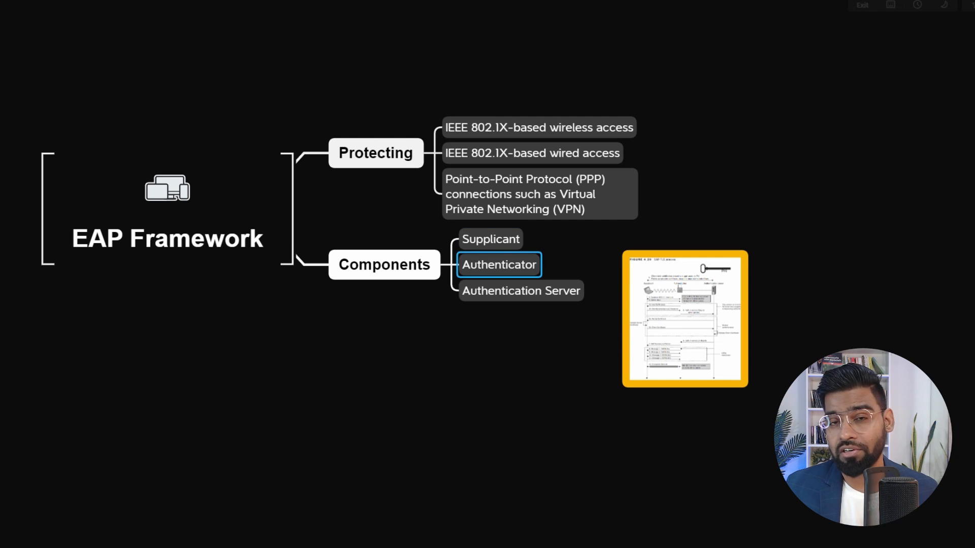
{"action": "left_click", "coordinate": [521, 290]}
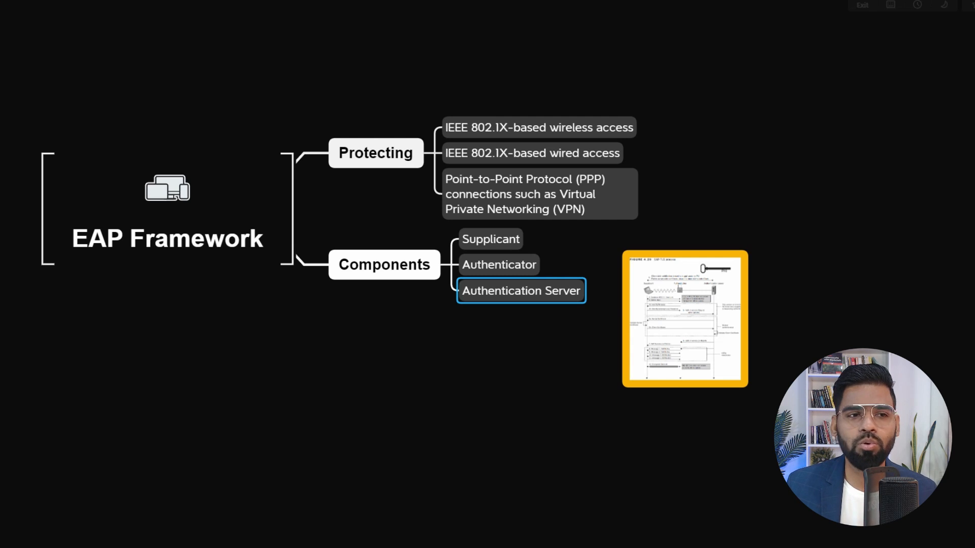
{"action": "left_click", "coordinate": [384, 264]}
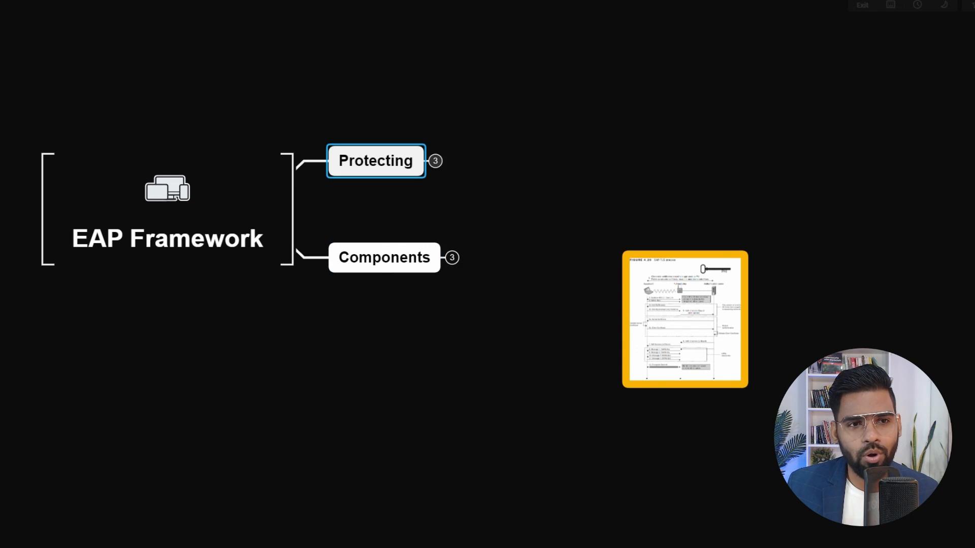
{"action": "left_click", "coordinate": [684, 320]}
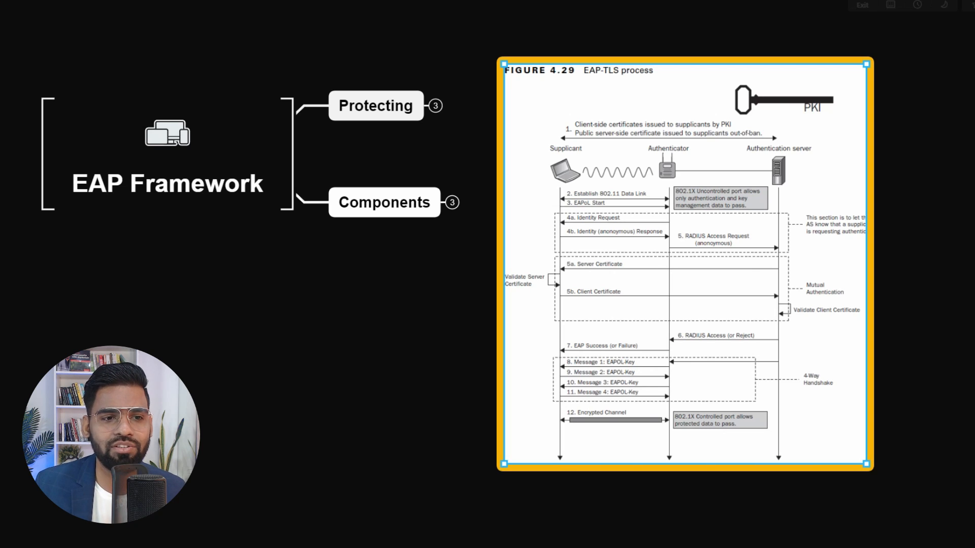
{"action": "scroll", "scroll_direction": "up", "scroll_amount": 3}
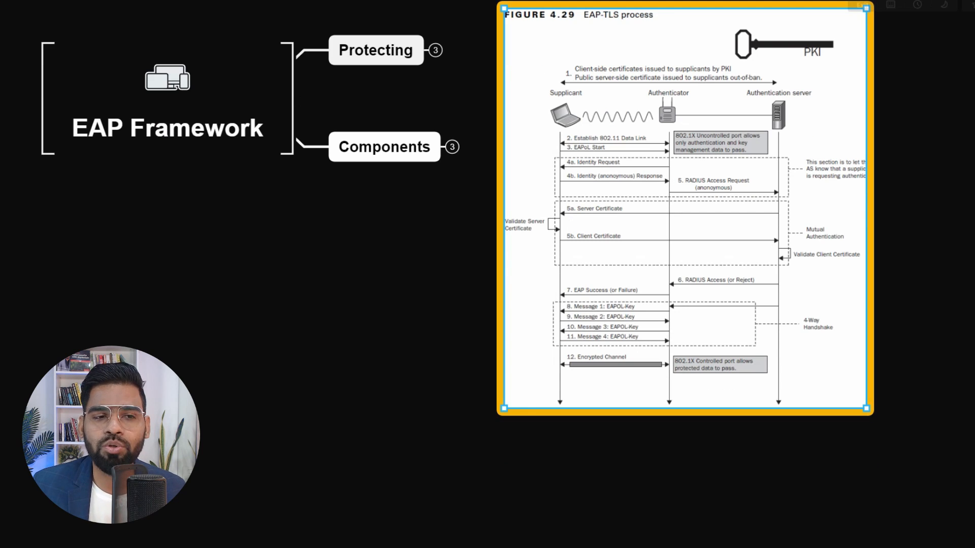